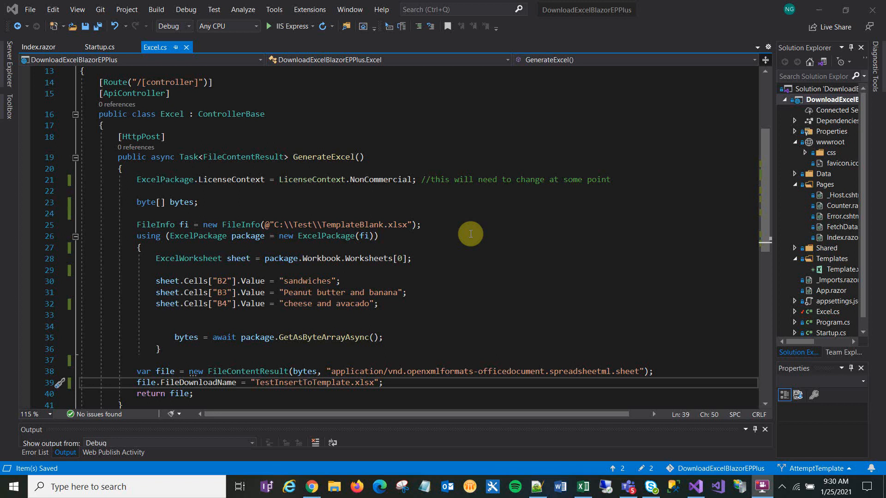
pyautogui.moveTo(300, 257)
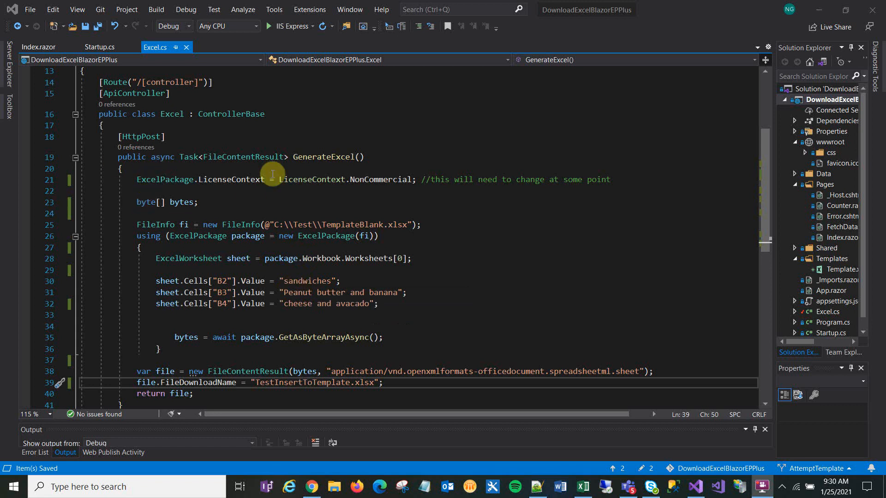
pyautogui.moveTo(111, 88)
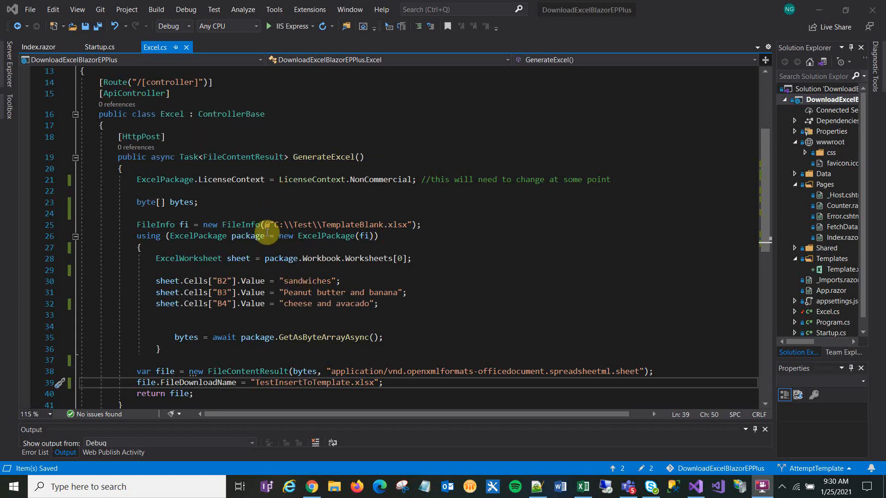
pyautogui.moveTo(243, 156)
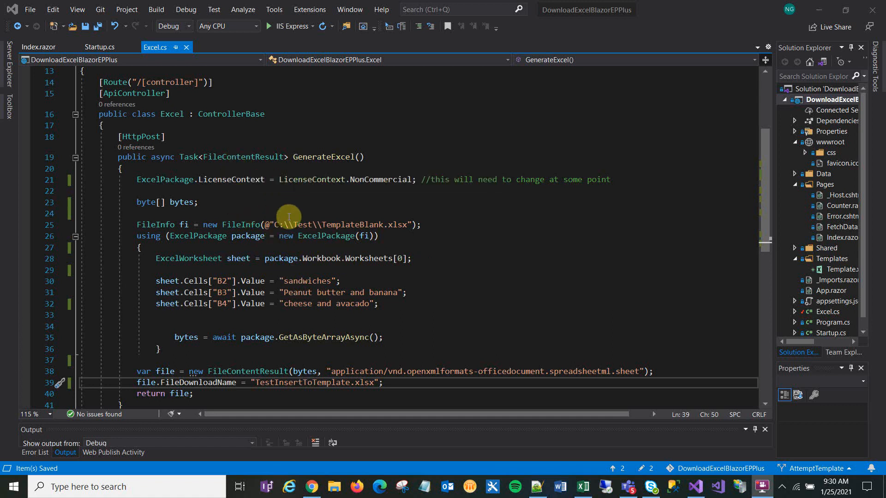
pyautogui.moveTo(277, 226)
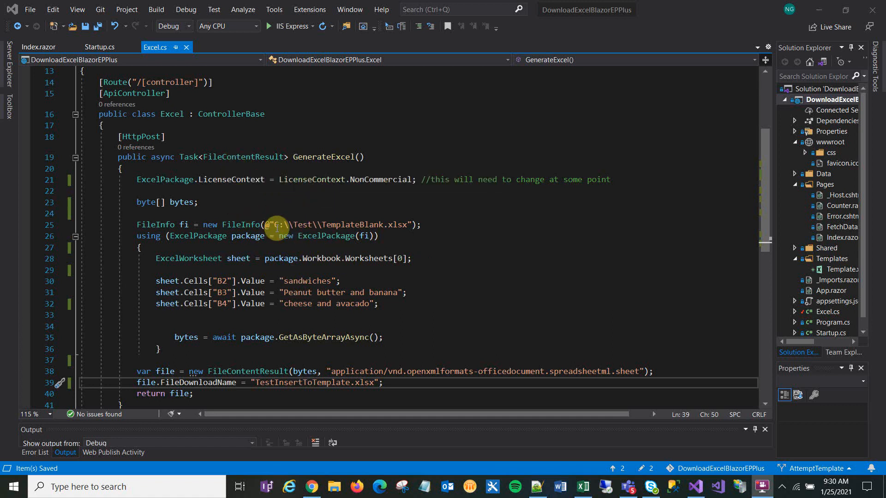
pyautogui.moveTo(384, 224)
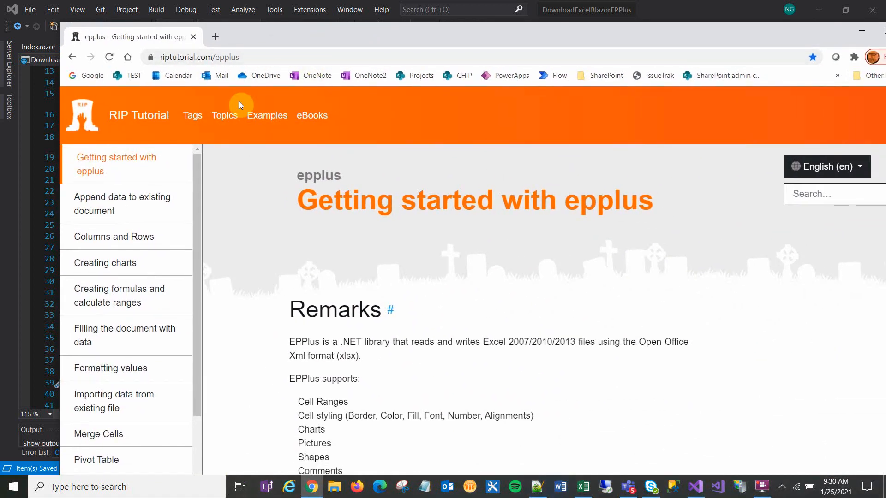
pyautogui.moveTo(253, 41)
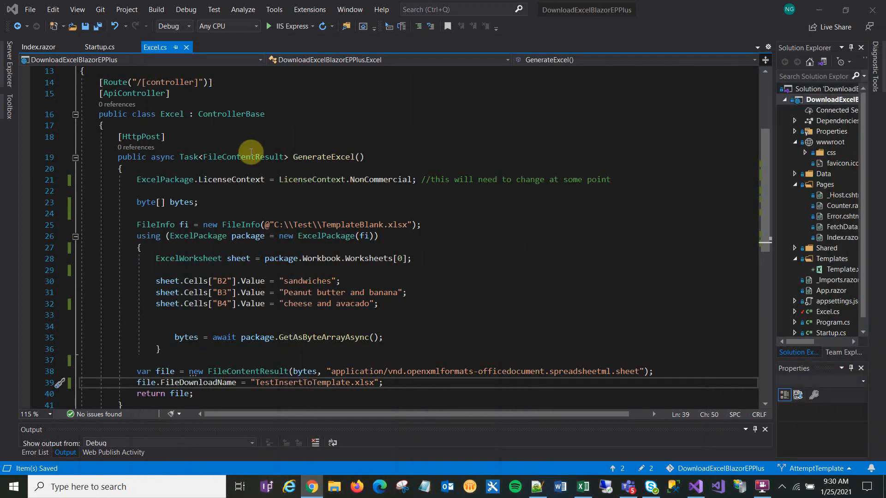
pyautogui.moveTo(228, 140)
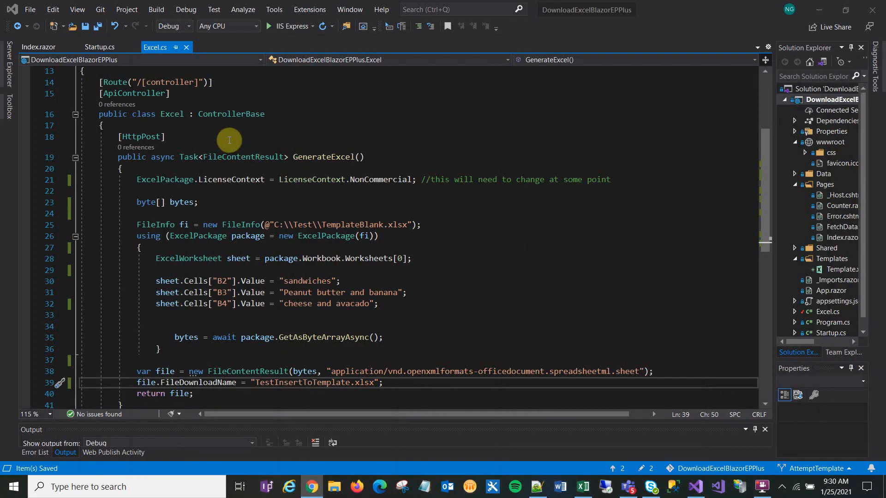
pyautogui.moveTo(202, 121)
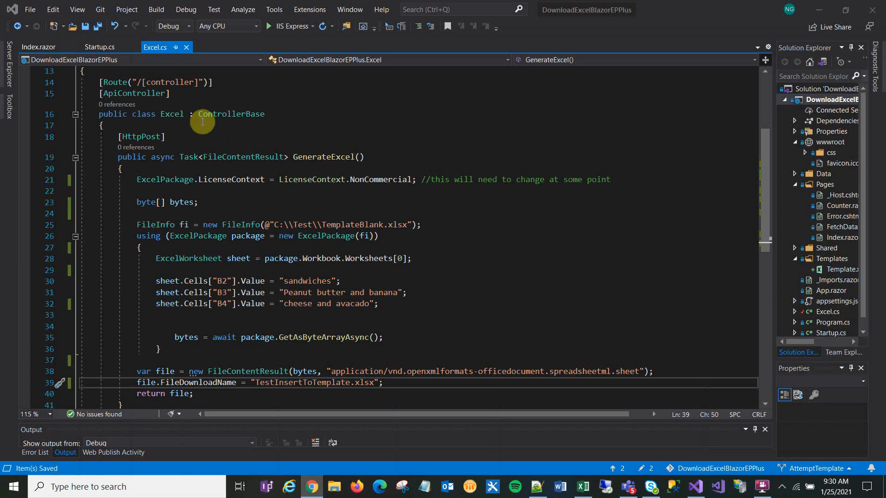
pyautogui.moveTo(217, 148)
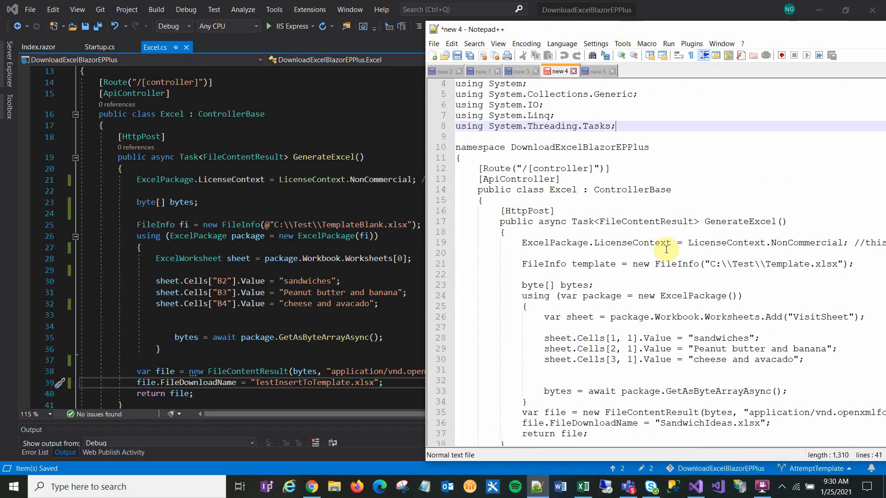
pyautogui.moveTo(486, 226)
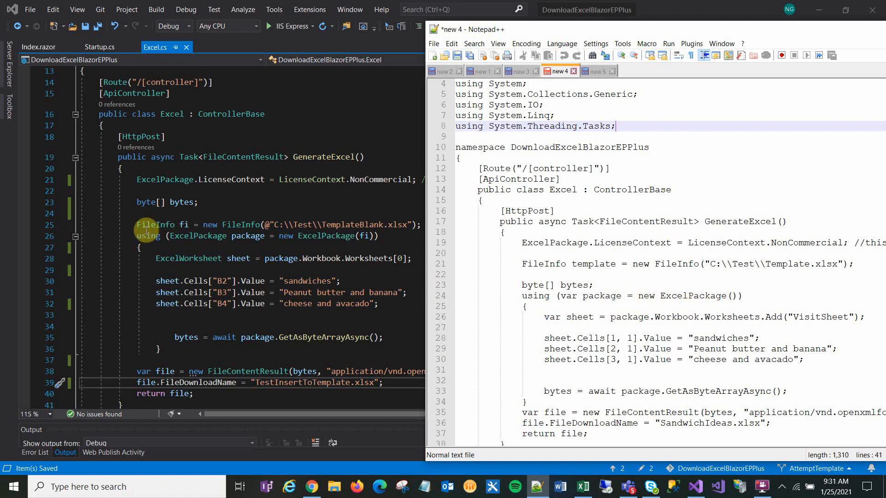
pyautogui.moveTo(183, 225)
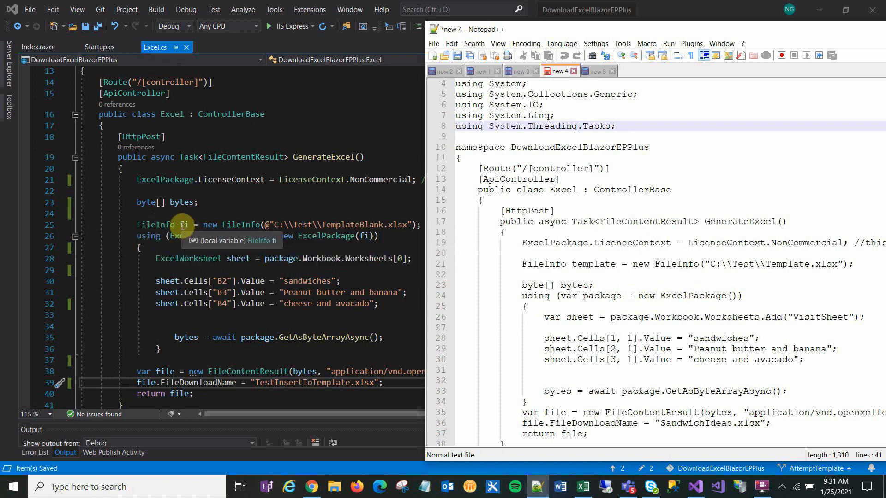
pyautogui.moveTo(332, 224)
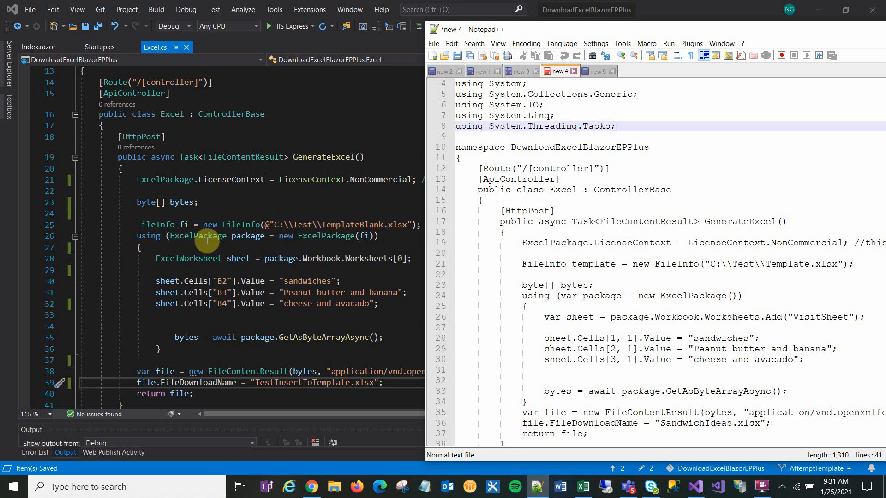
pyautogui.moveTo(370, 236)
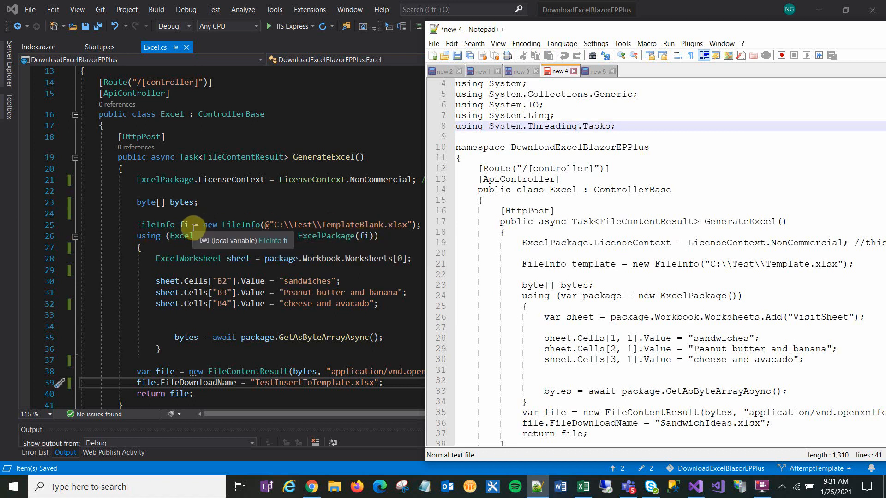
pyautogui.moveTo(365, 236)
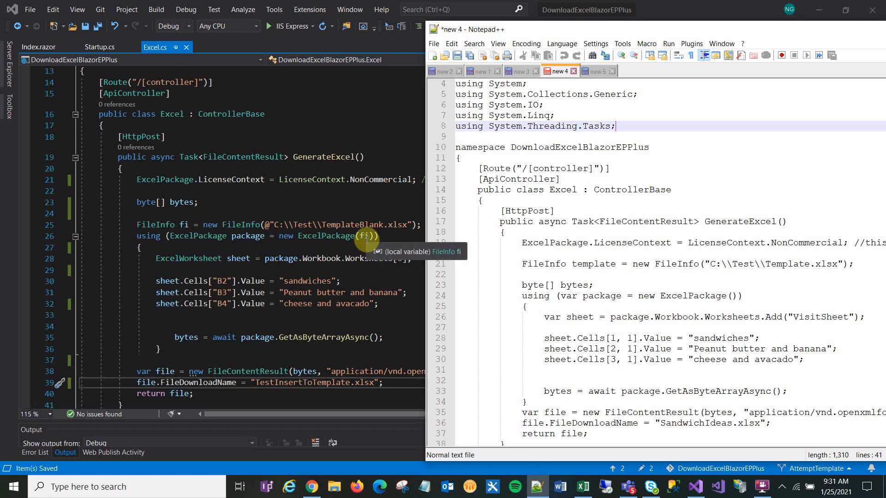
pyautogui.moveTo(192, 273)
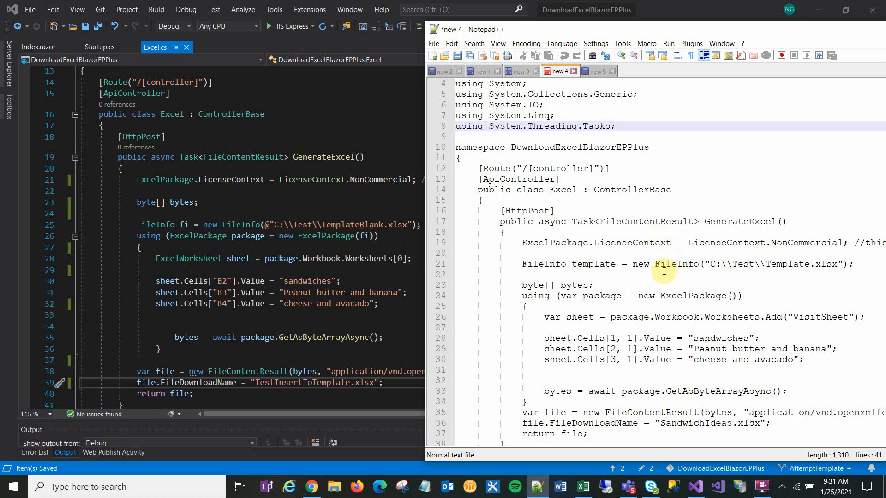
pyautogui.moveTo(576, 326)
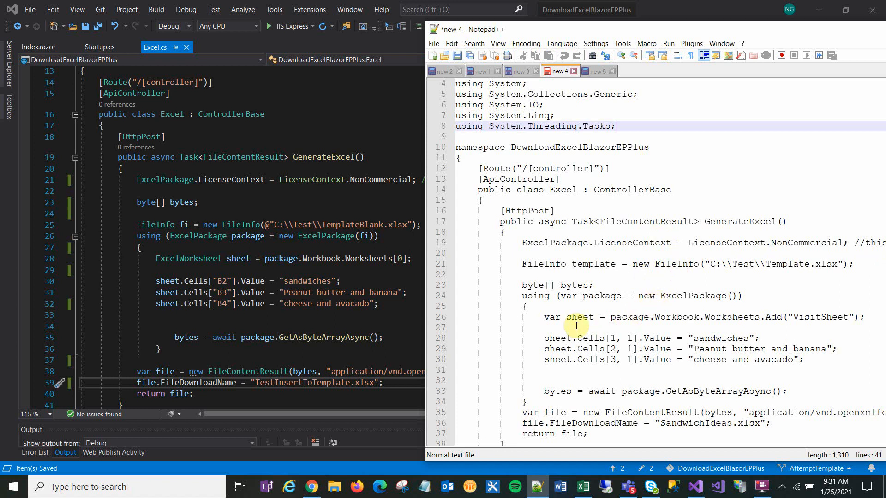
pyautogui.moveTo(561, 321)
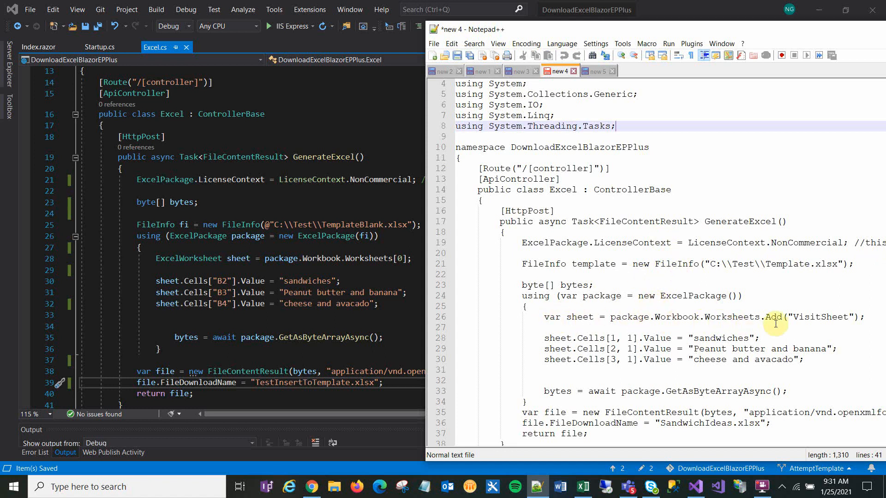
pyautogui.moveTo(774, 316)
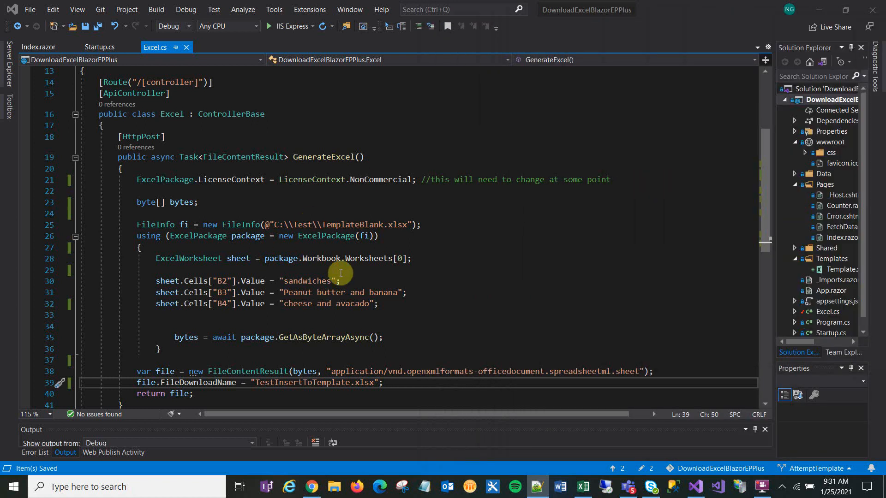
pyautogui.moveTo(399, 258)
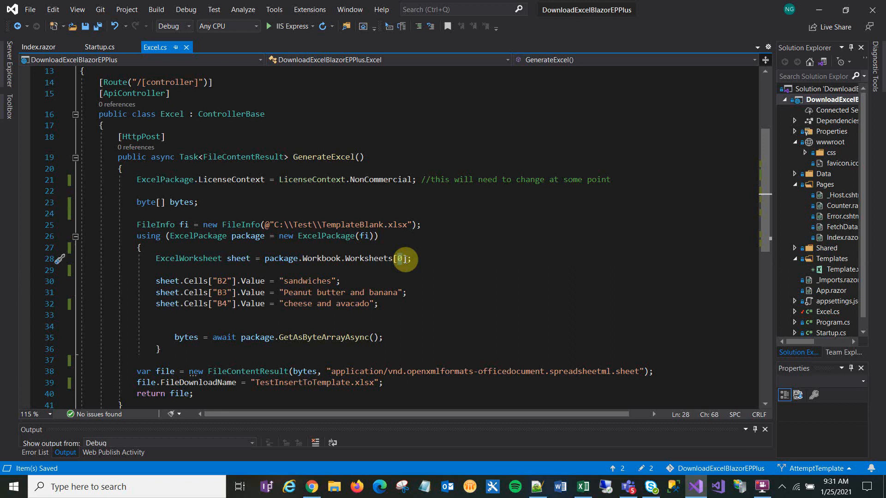
pyautogui.moveTo(240, 266)
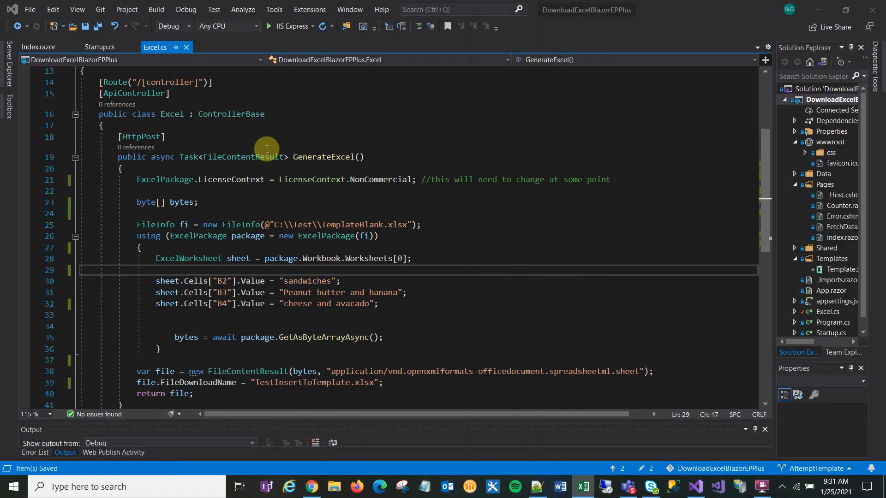
# Build and debug the Blazor app with IIS Express so its home page opens in Chrome
pyautogui.click(270, 26)
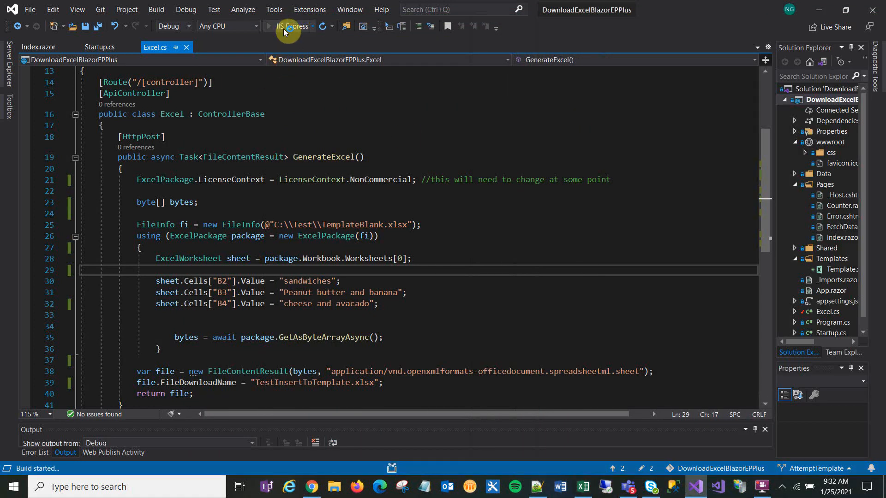
pyautogui.click(289, 27)
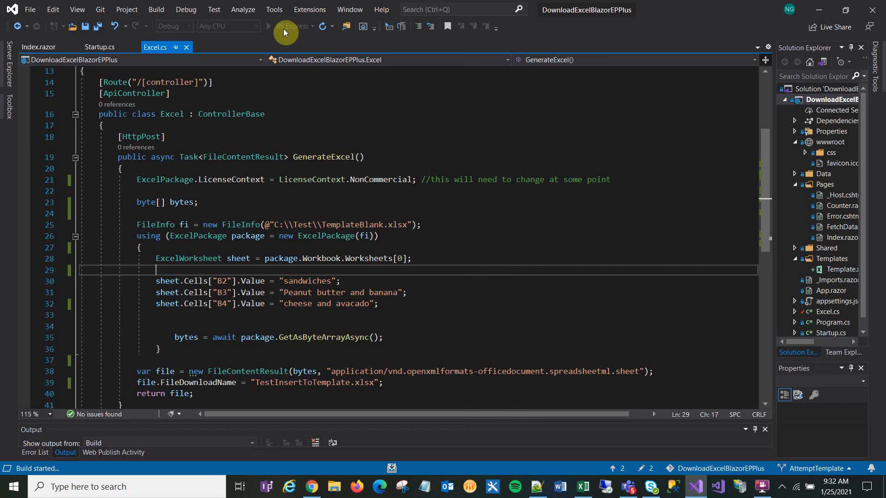
pyautogui.click(284, 27)
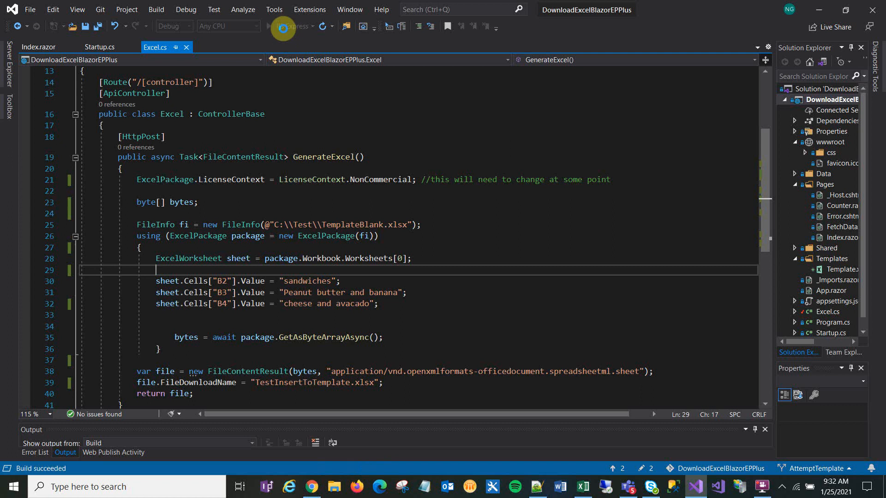
pyautogui.click(282, 26)
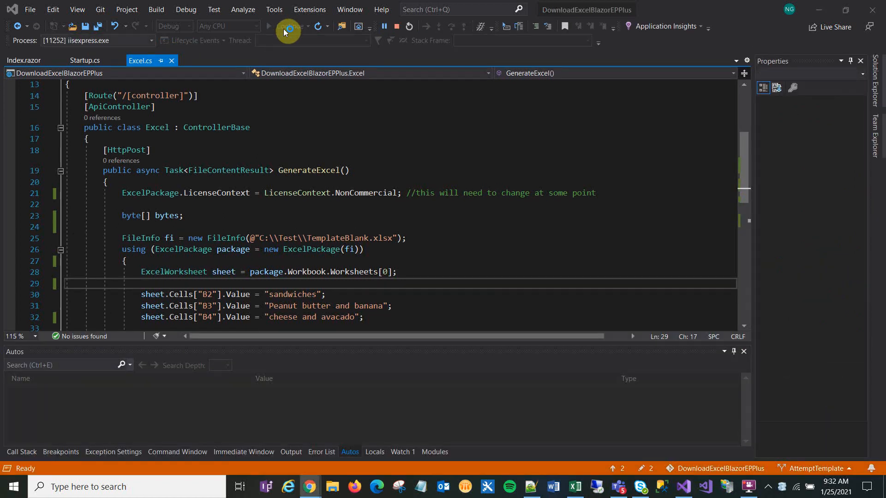
pyautogui.click(285, 27)
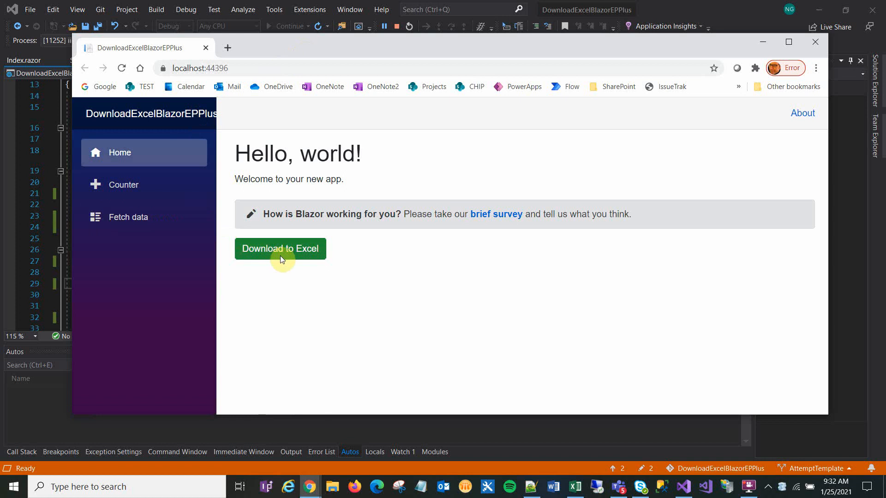
# Download TestInsertToTemplate.xlsx via Download to Excel and open it from the download bar
pyautogui.click(280, 249)
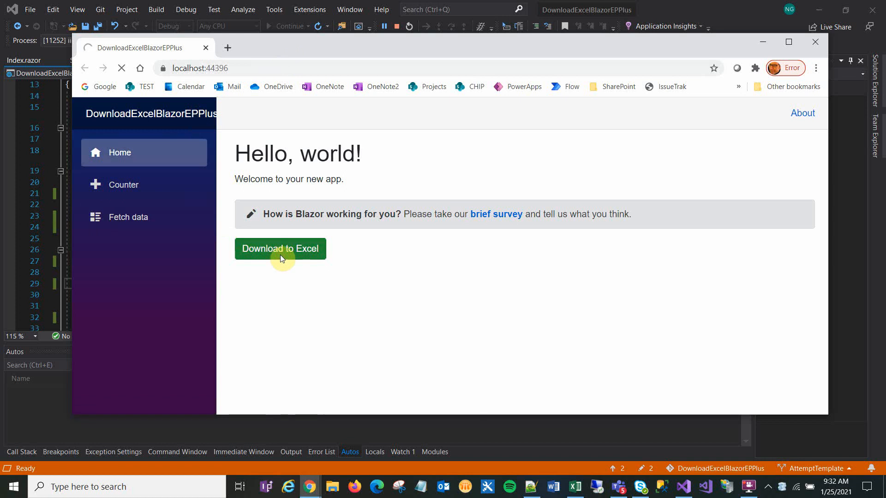
pyautogui.click(280, 248)
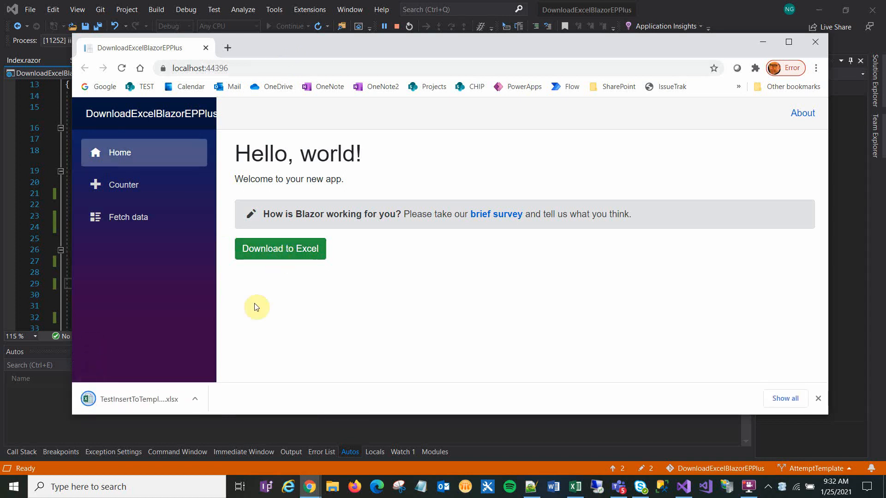
pyautogui.click(194, 399)
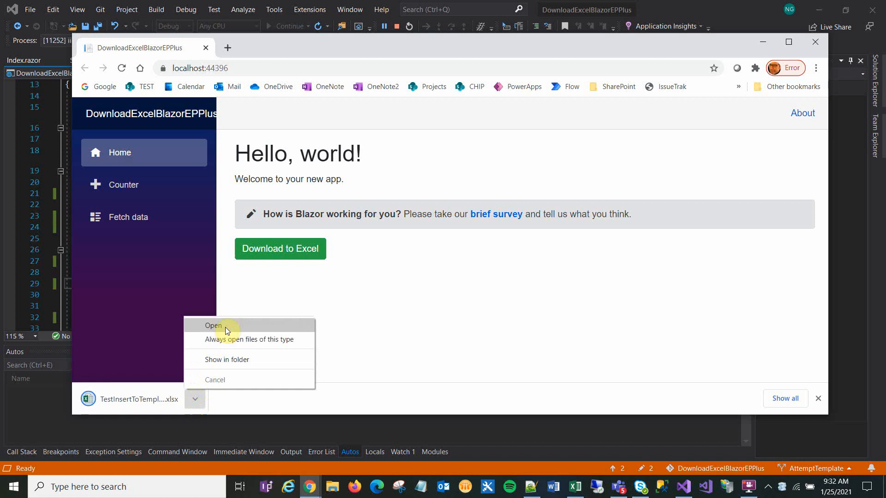
pyautogui.click(213, 326)
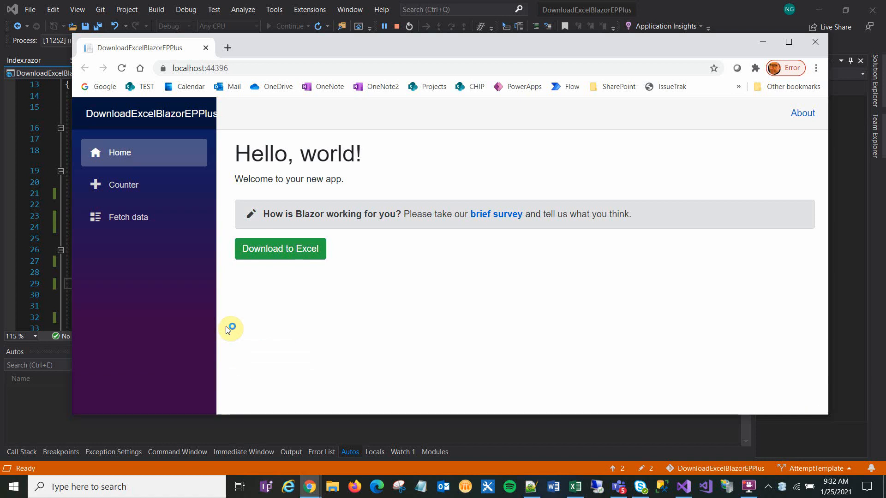